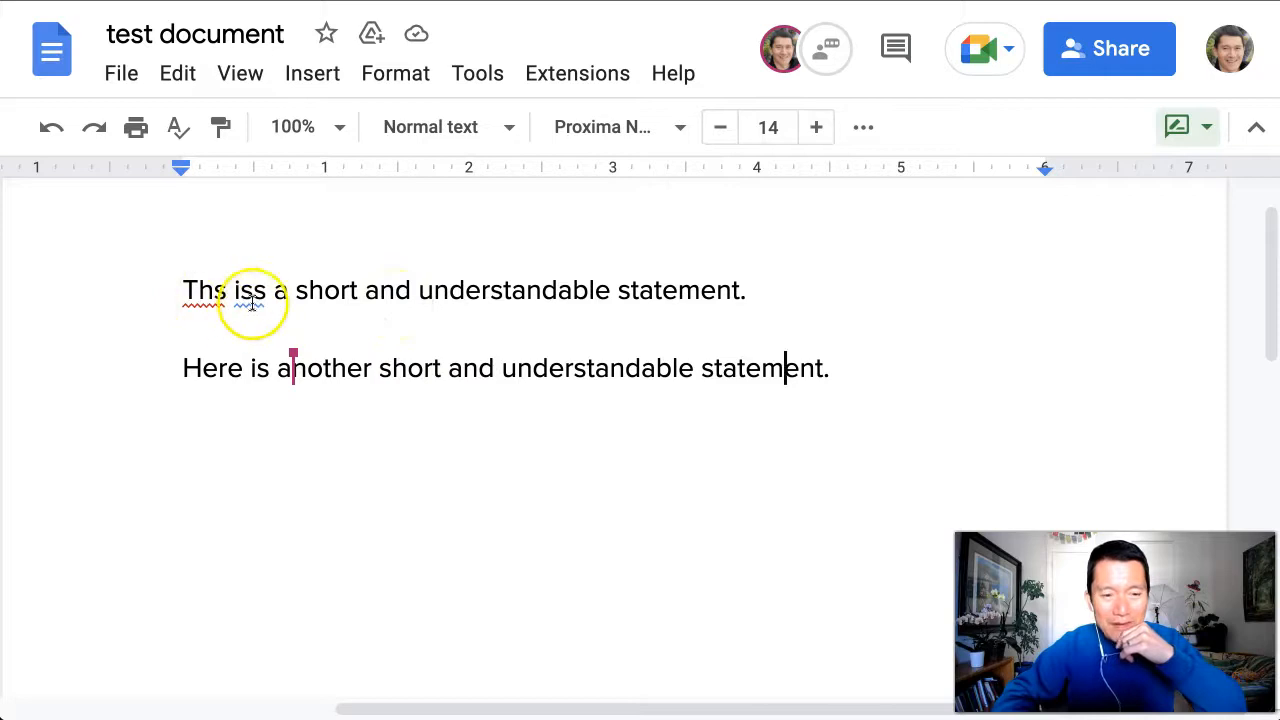
pyautogui.moveTo(500, 362)
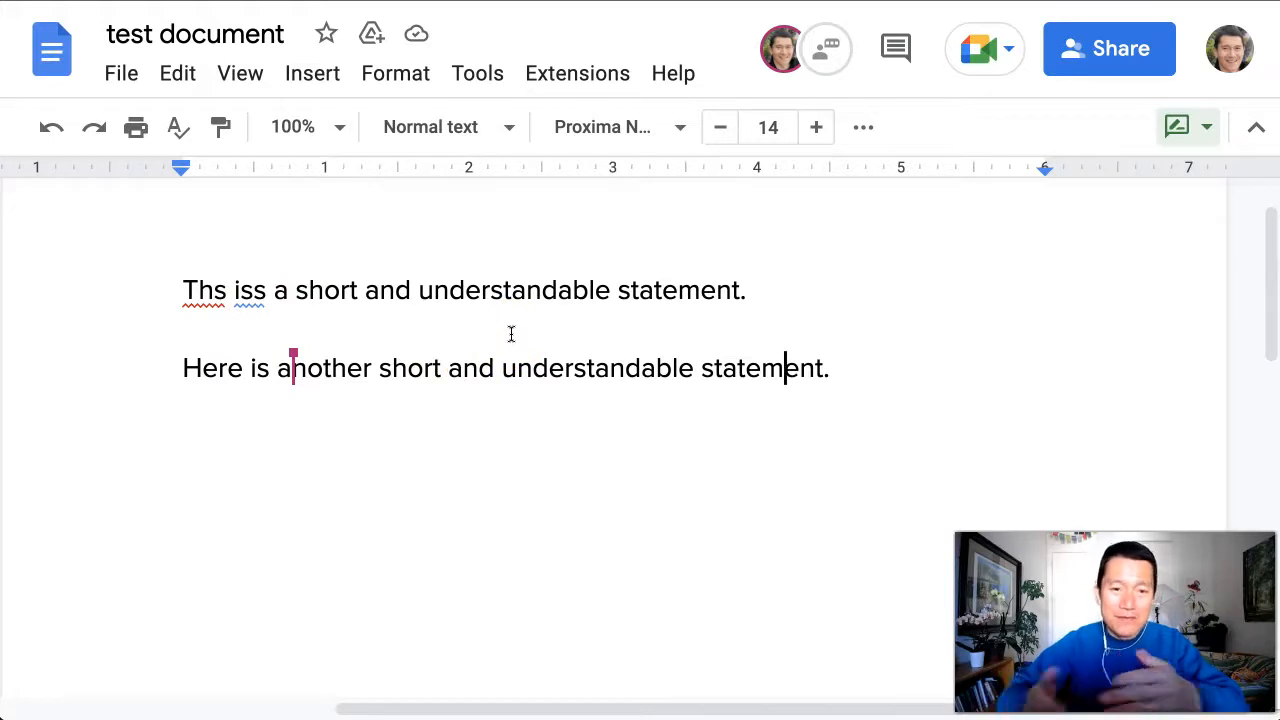
pyautogui.moveTo(436, 314)
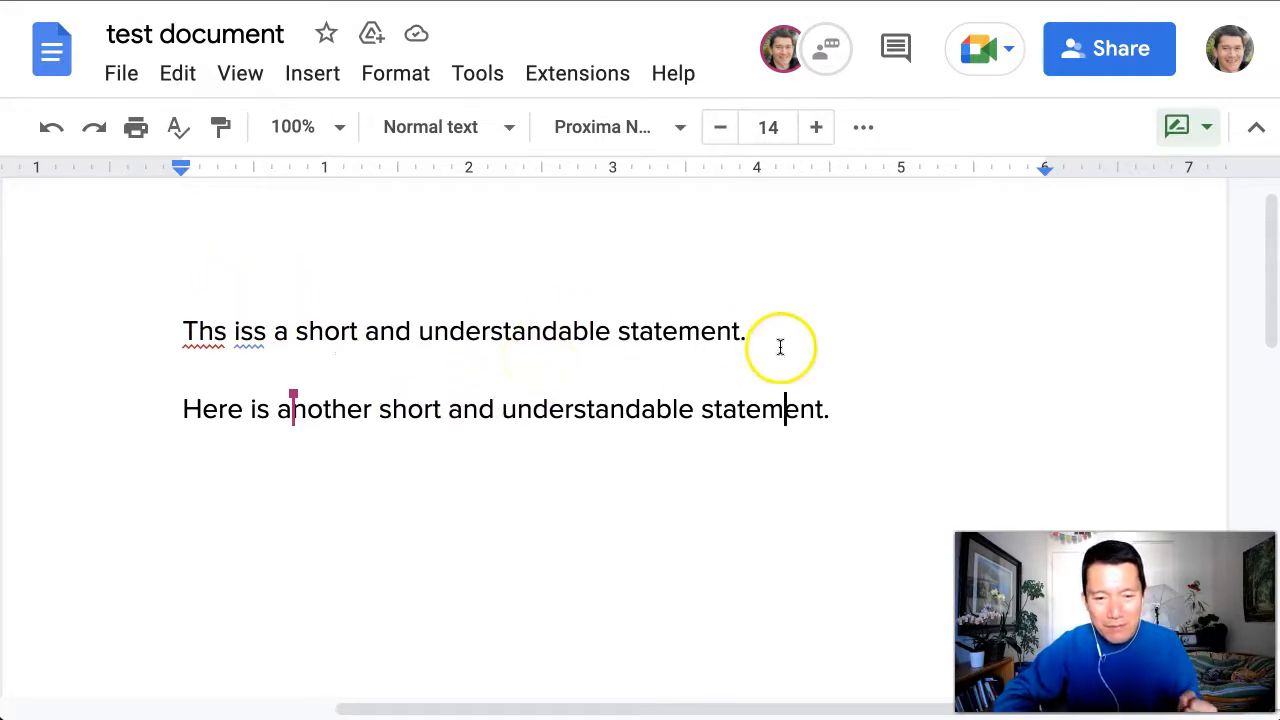
pyautogui.moveTo(744, 328)
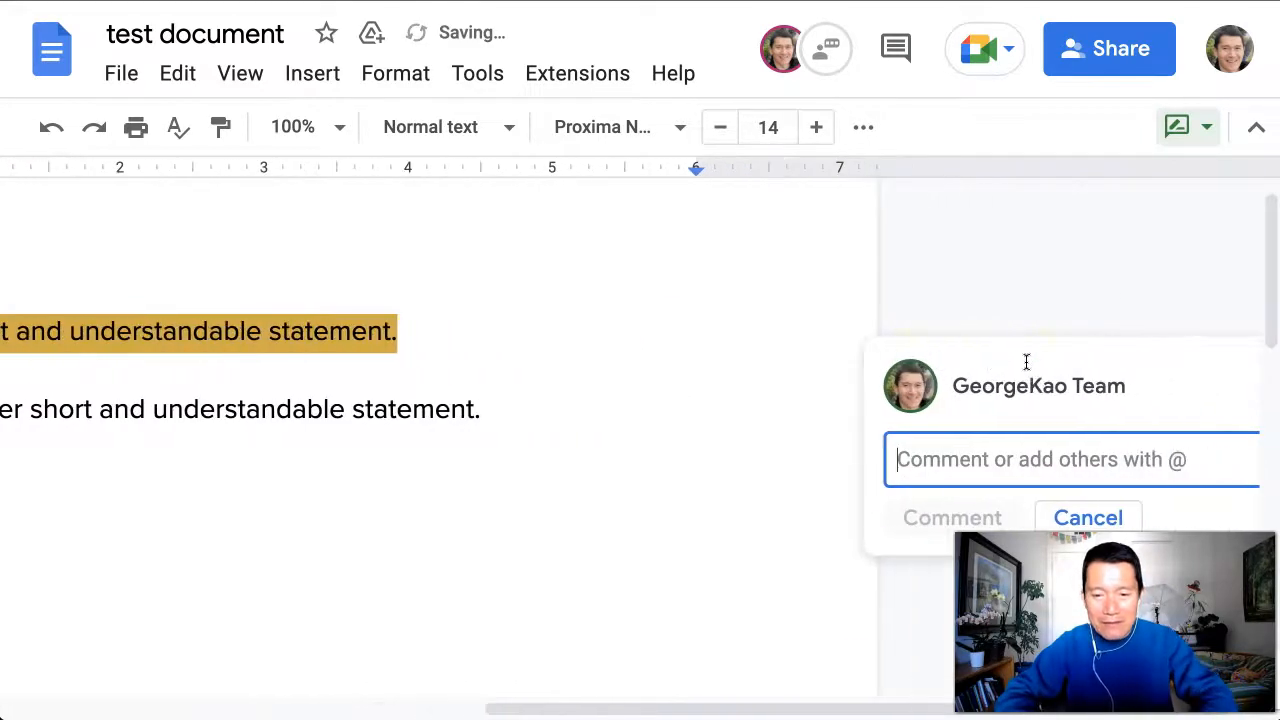
# - Write the comment "Replace with: This is a concise statement." on the first sentence
pyautogui.write('Replace with:')
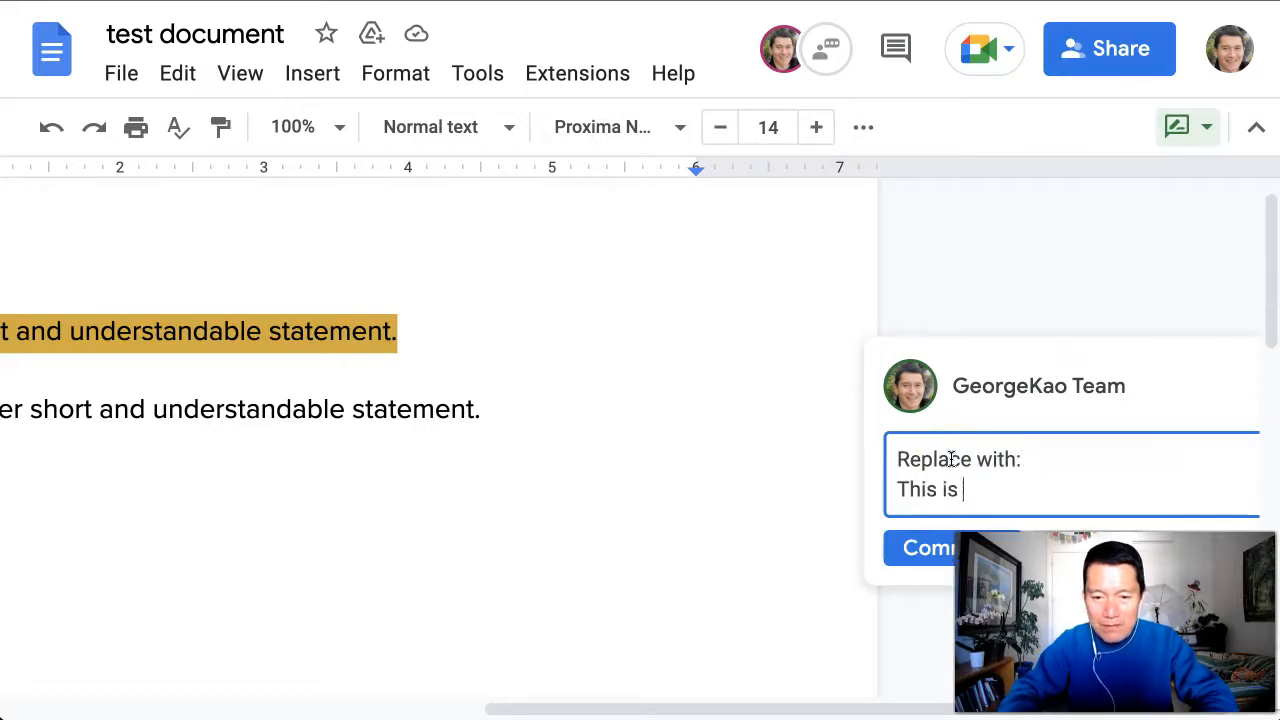
pyautogui.write('a concise stateme')
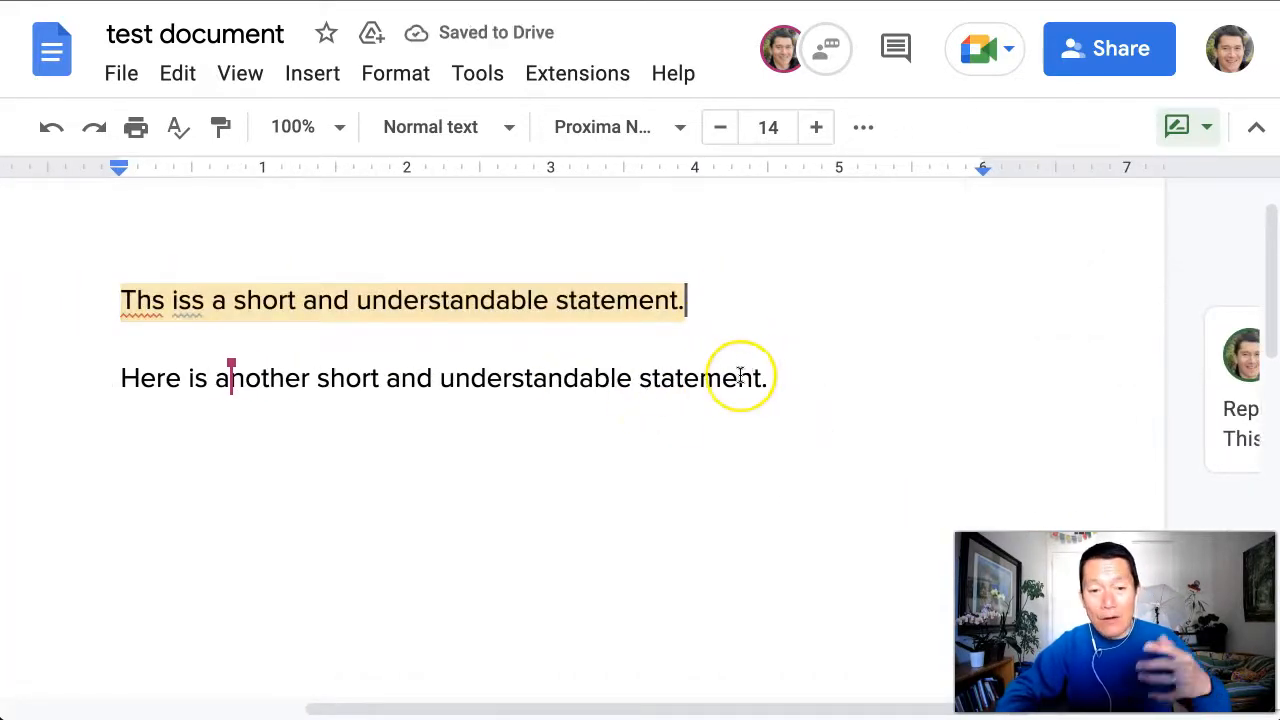
pyautogui.moveTo(530, 400)
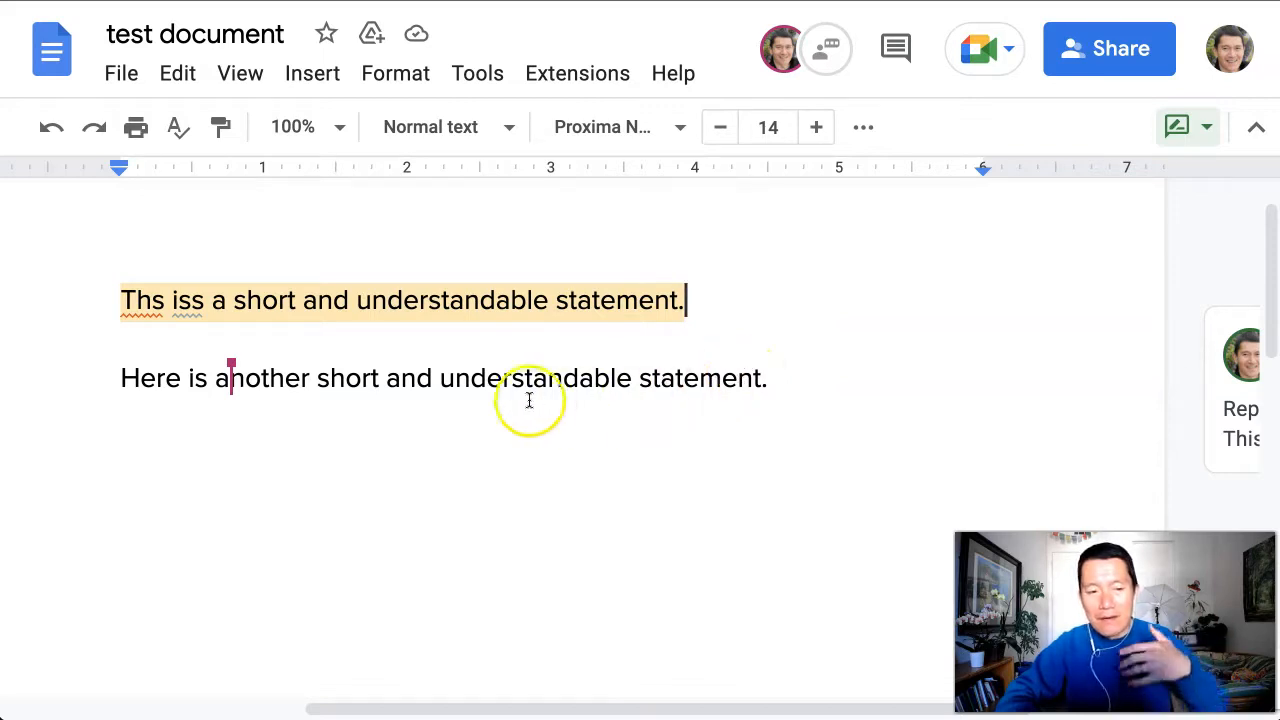
pyautogui.moveTo(290, 384)
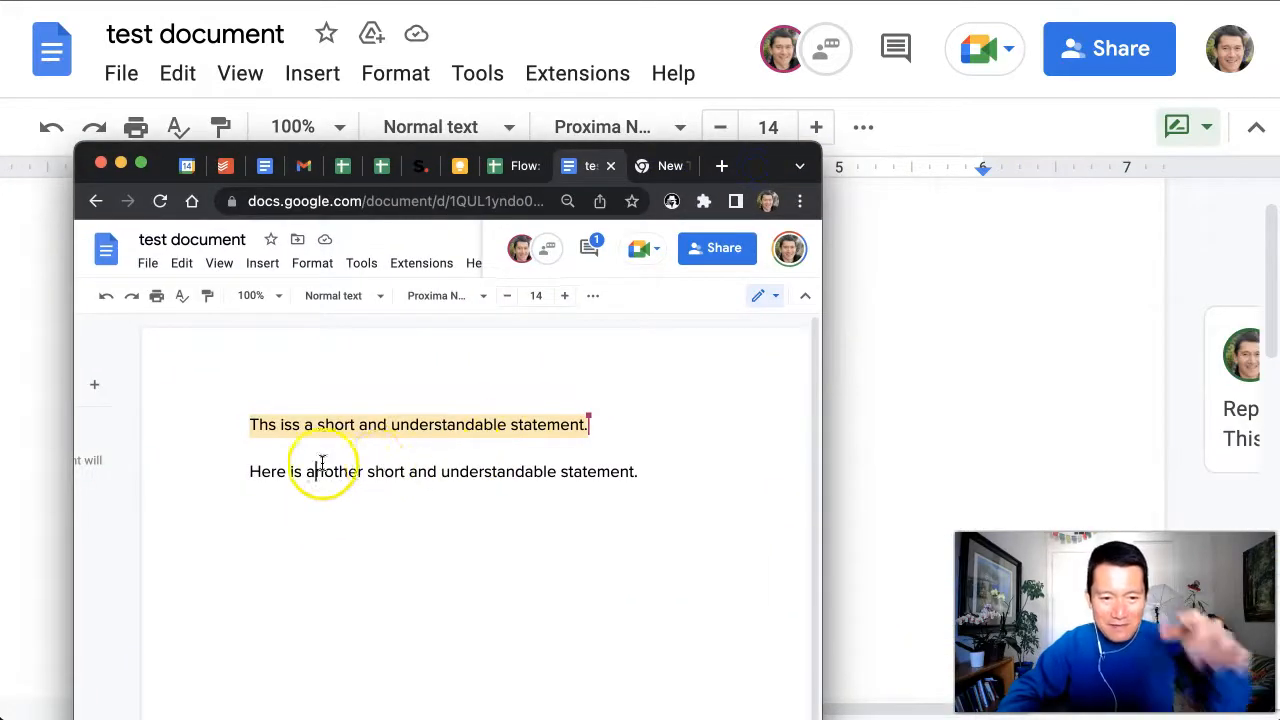
pyautogui.moveTo(408, 480)
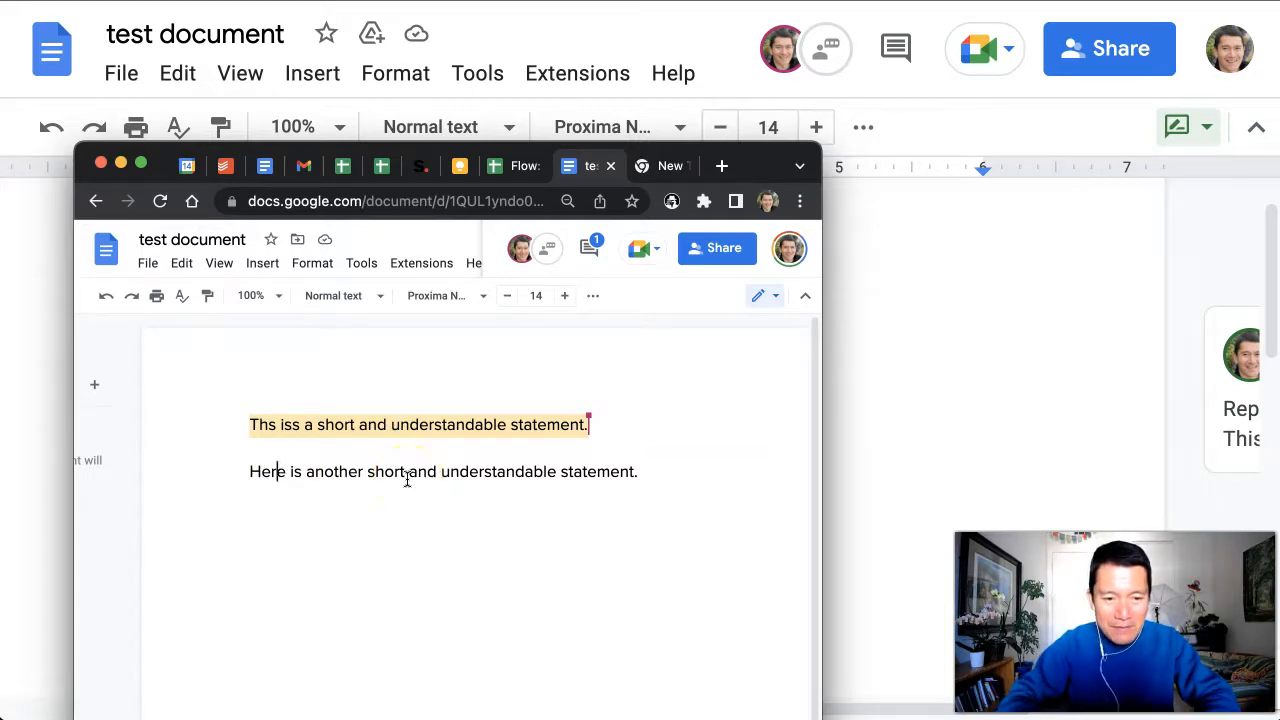
# - Delete the "e" from "Here" so the second line reads "Hre"
pyautogui.press('Backspace')
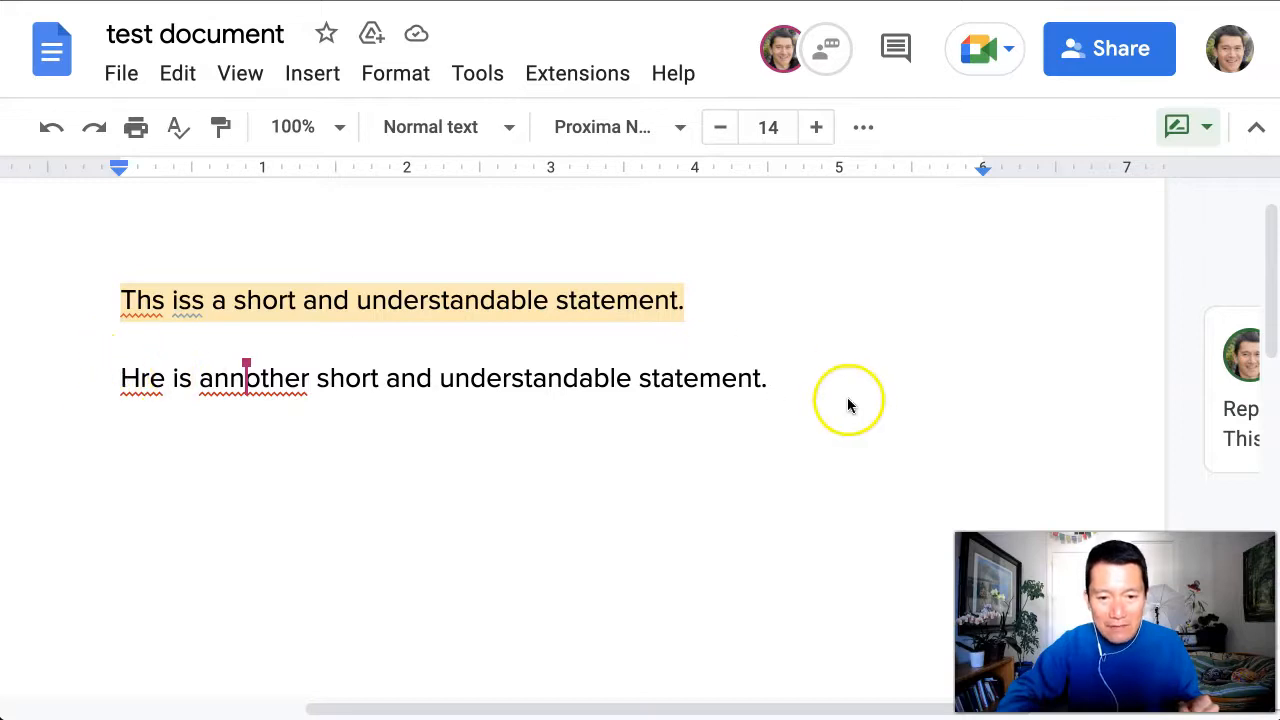
pyautogui.moveTo(1056, 412)
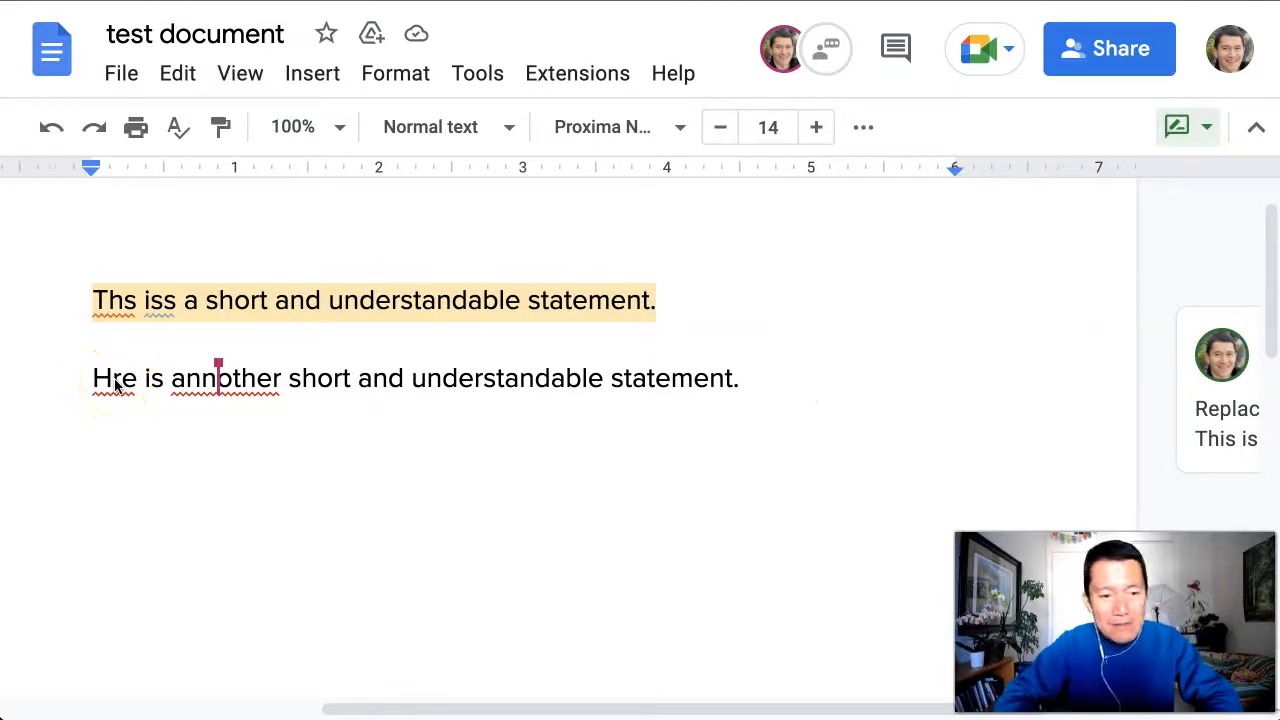
# - Suggest adding "e" to "Hre" and replacing "short and understandable" with "concise"
pyautogui.click(112, 378)
pyautogui.write('e')
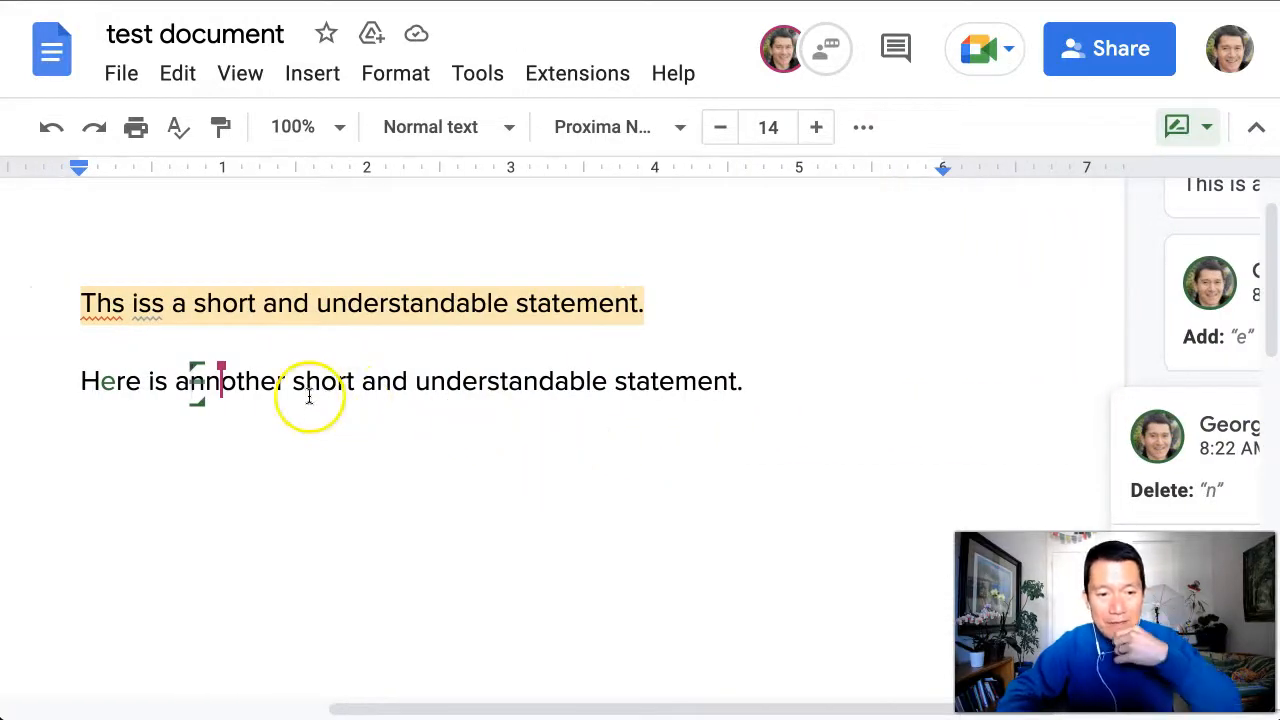
pyautogui.moveTo(292, 380); pyautogui.dragTo(604, 380)
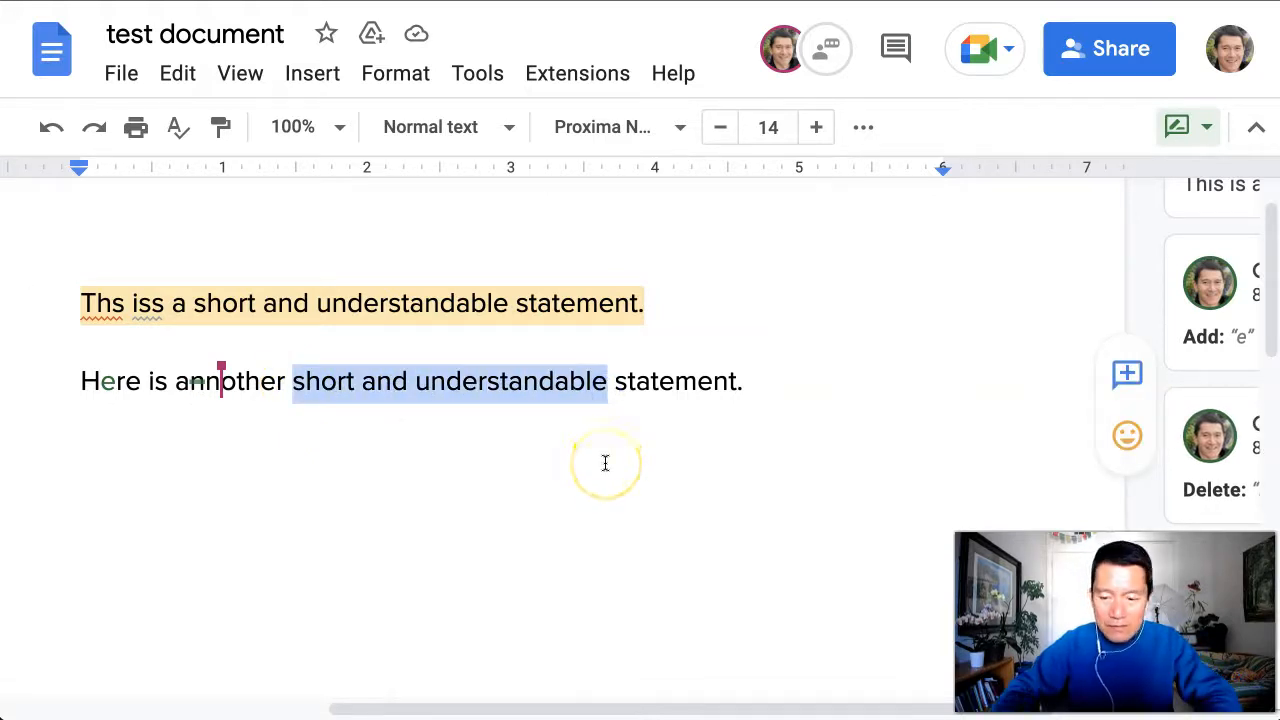
pyautogui.write('concs')
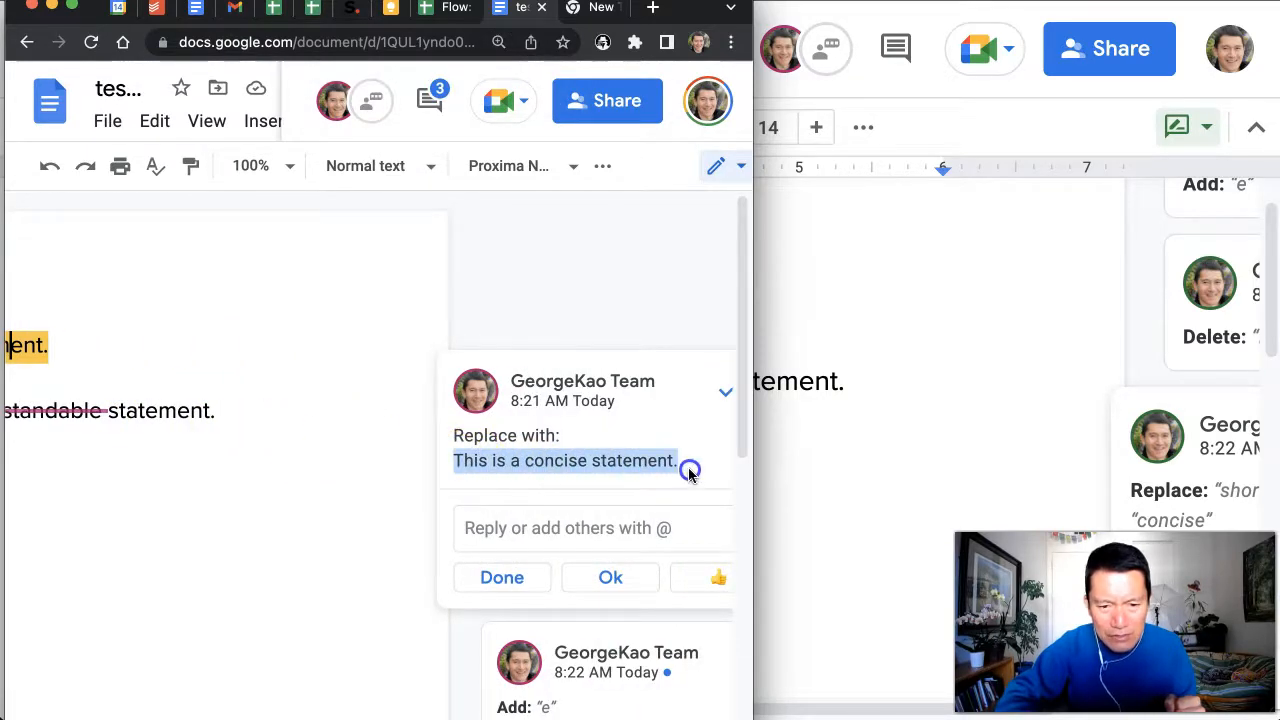
# - Review the first-sentence comment and select its replacement text "This is a concise statement."
pyautogui.click(610, 576)
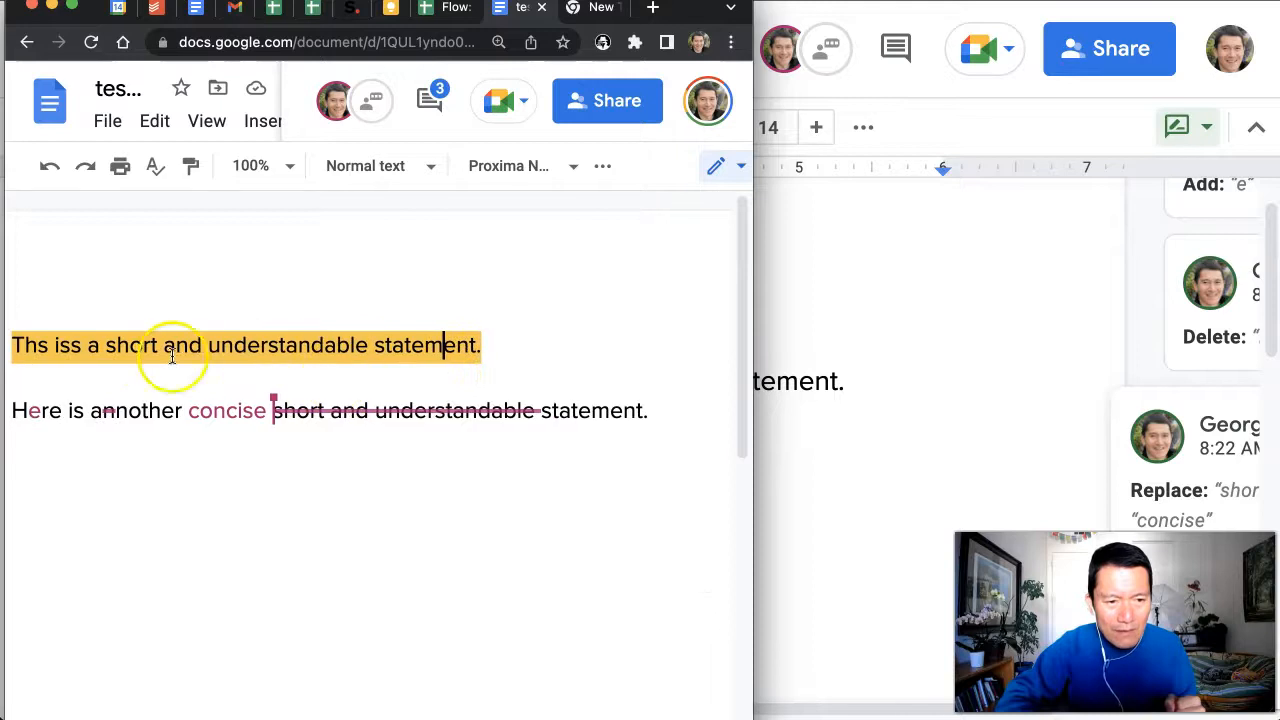
pyautogui.click(244, 344)
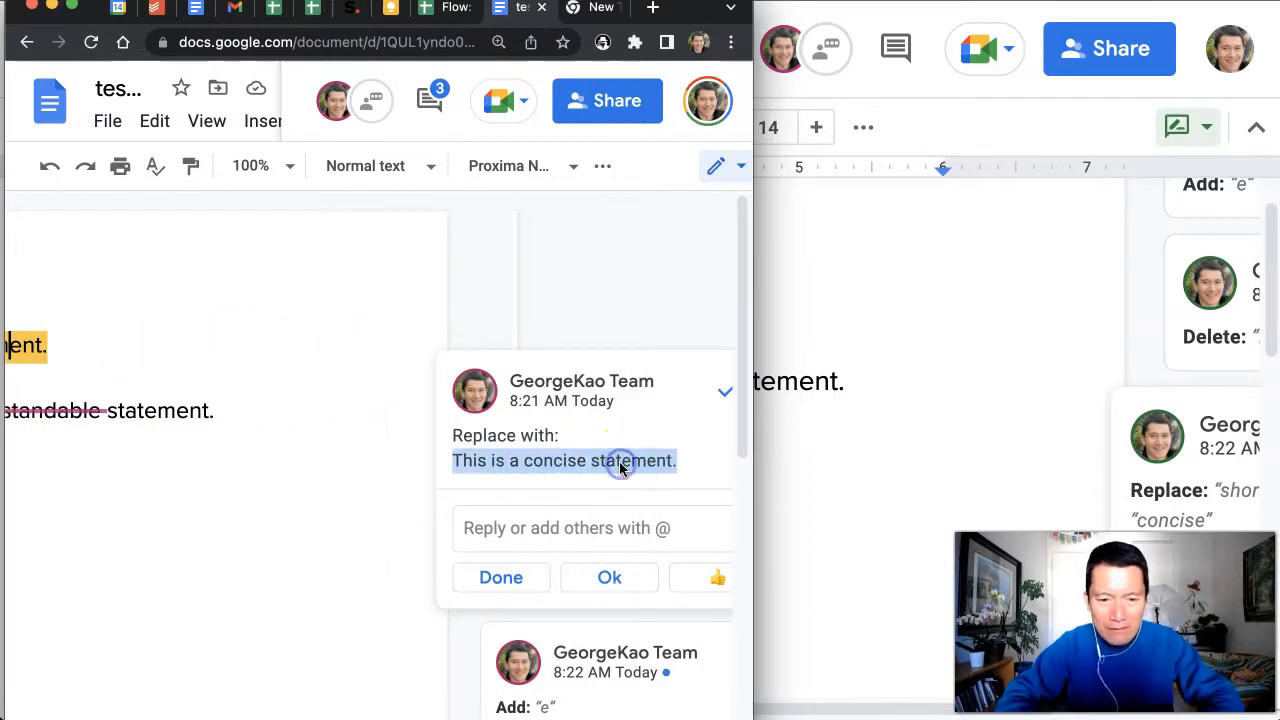
pyautogui.click(608, 576)
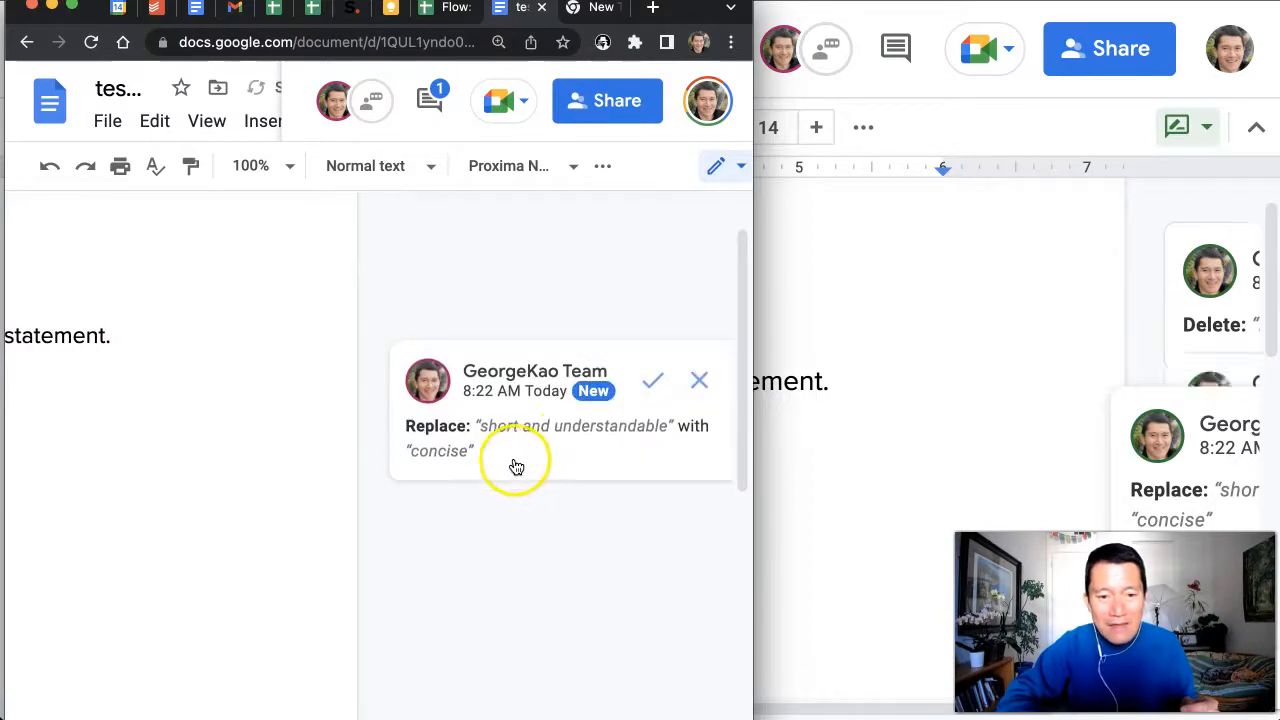
pyautogui.moveTo(484, 458)
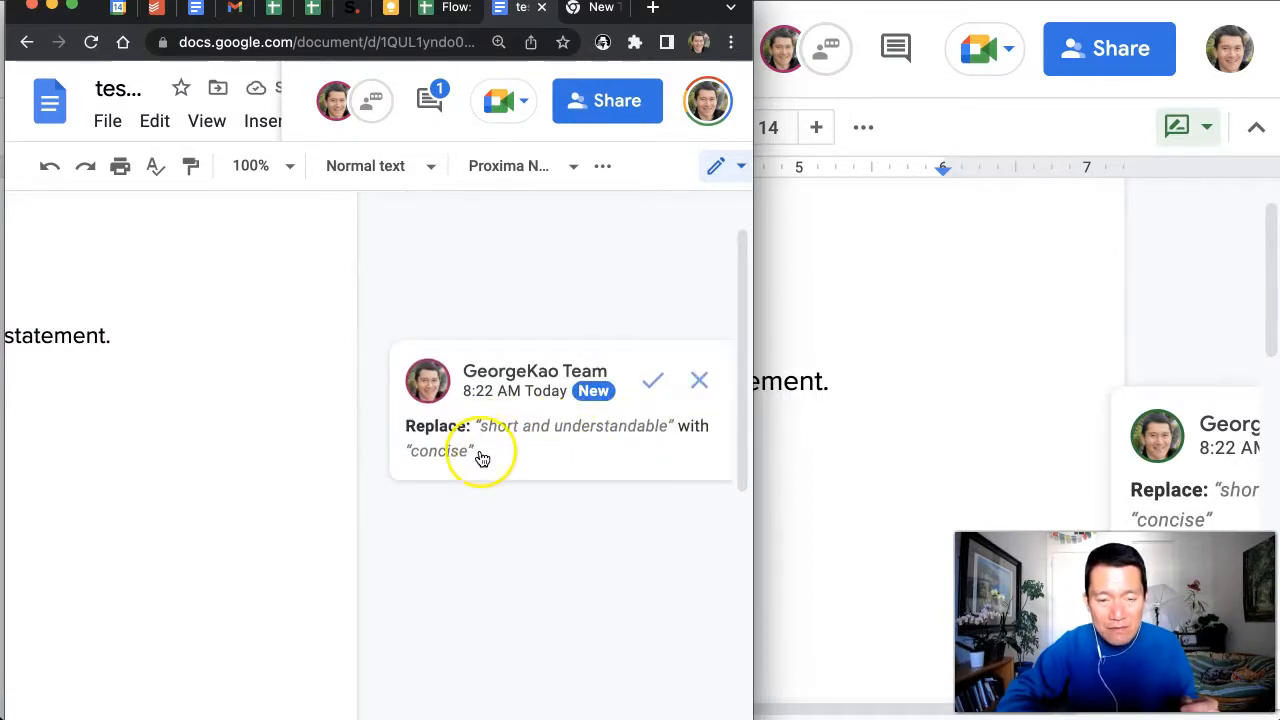
# - Reject the suggestion replacing "short and understandable" with "concise"
pyautogui.click(652, 380)
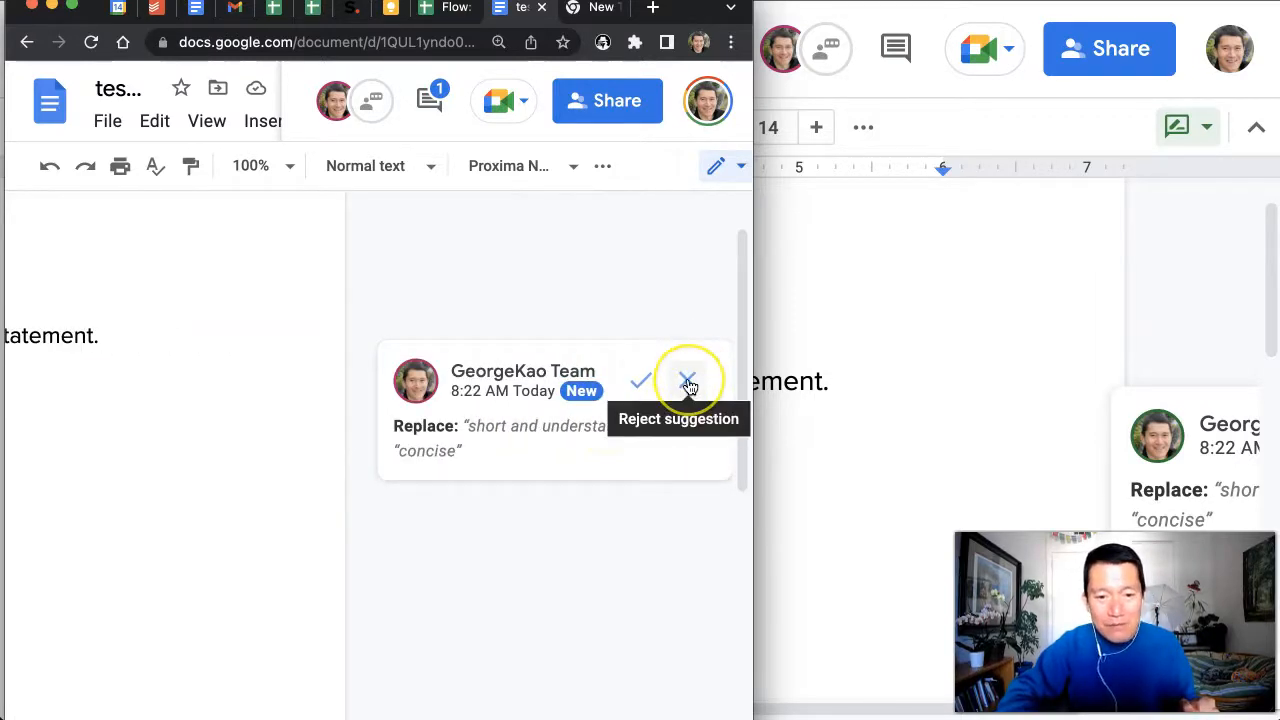
pyautogui.click(688, 382)
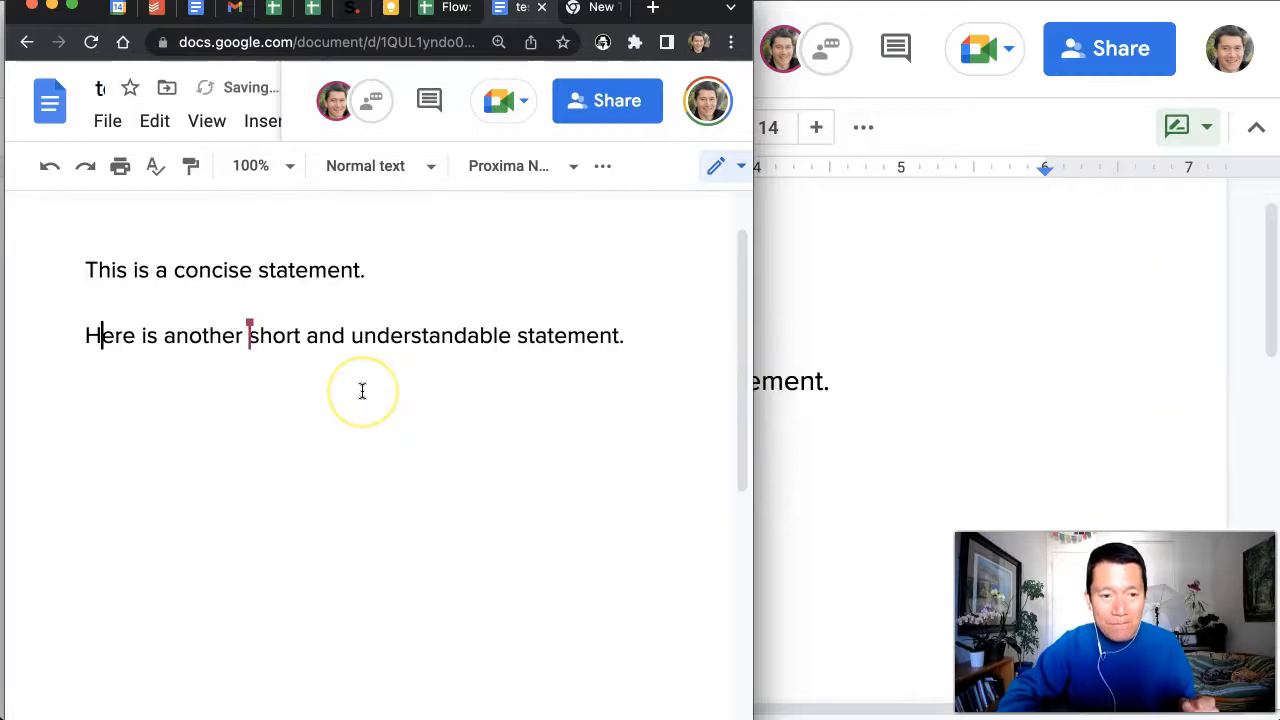